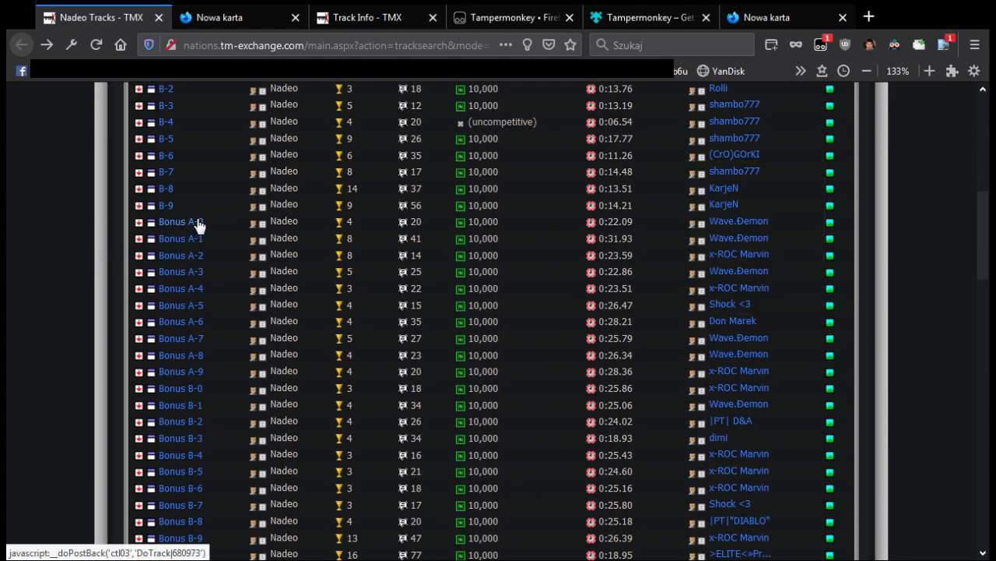
Step: Open the Bonus A-0 track page and scroll to its External Link line
click(179, 222)
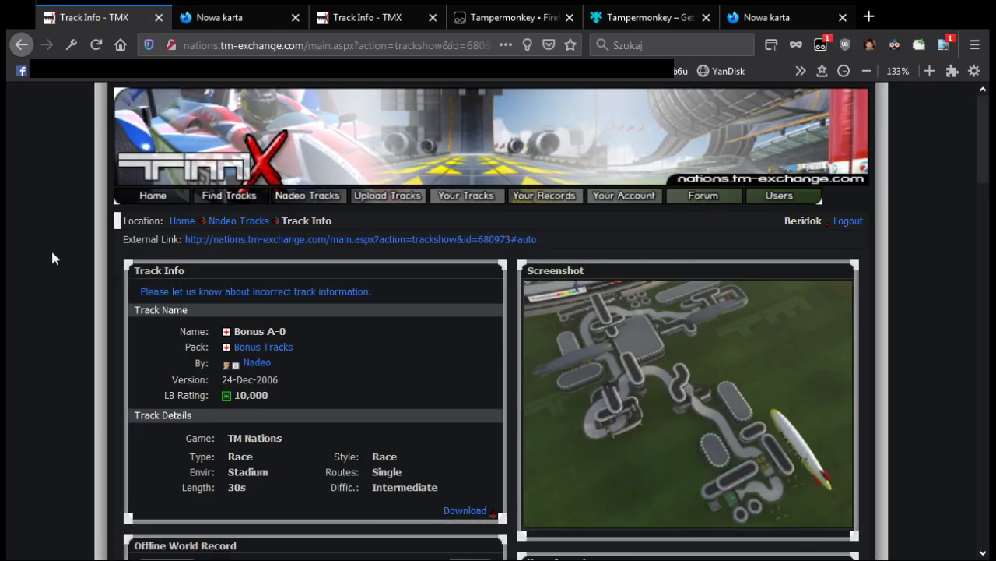
mouse_move(105, 226)
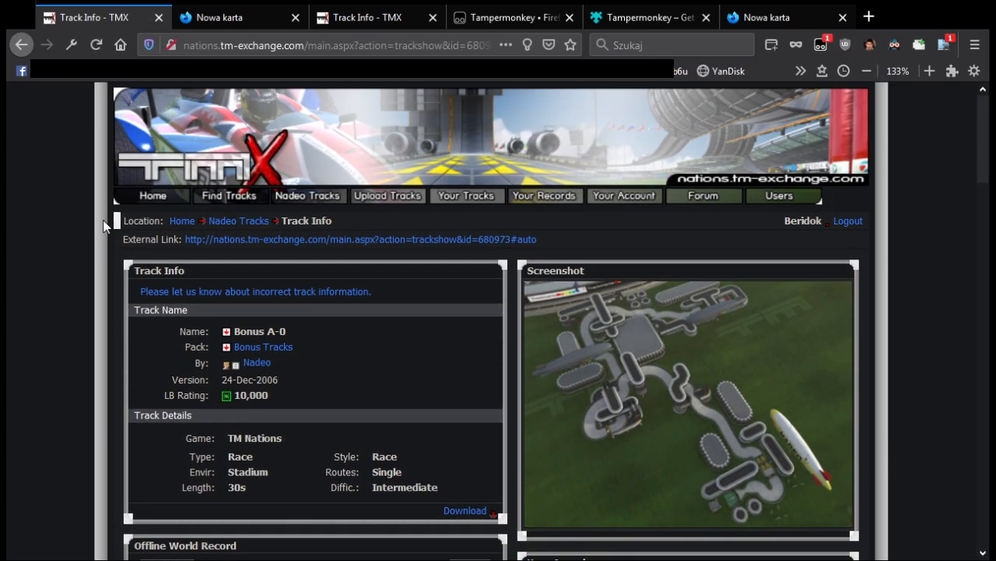
scroll(down, 3)
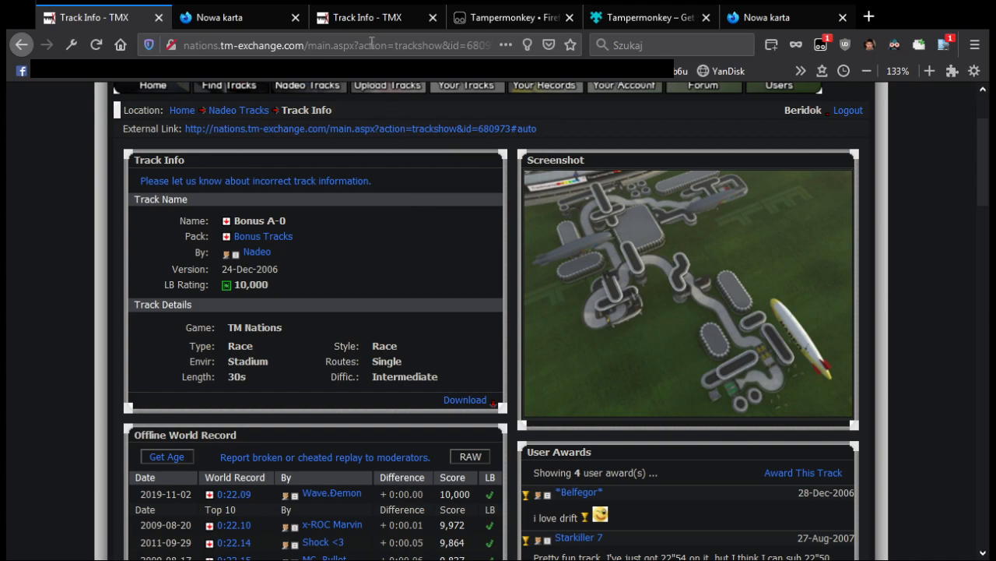
Step: Scroll down Bonus A-0's page to the top-10 offline records with replay dates
click(239, 17)
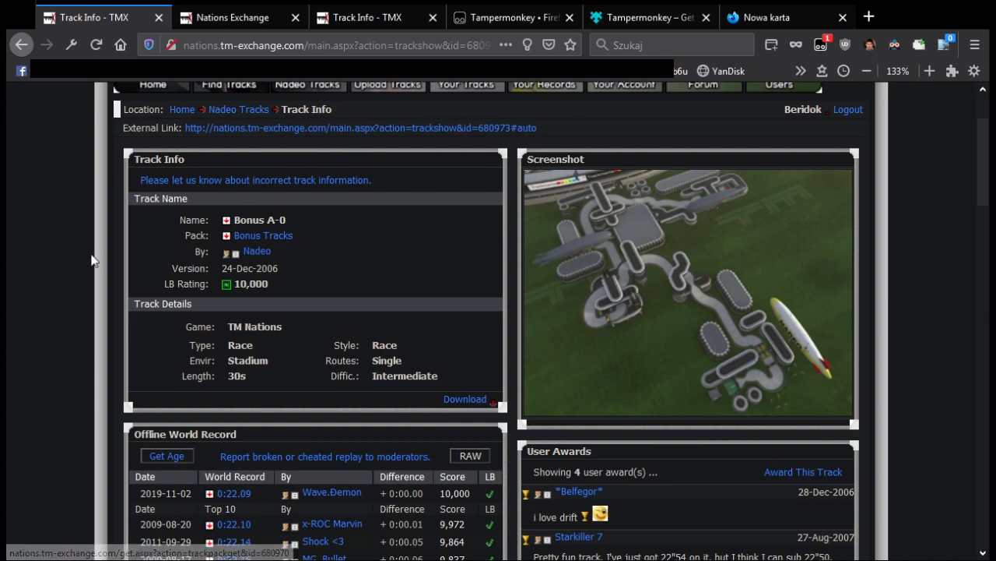
scroll(down, 3)
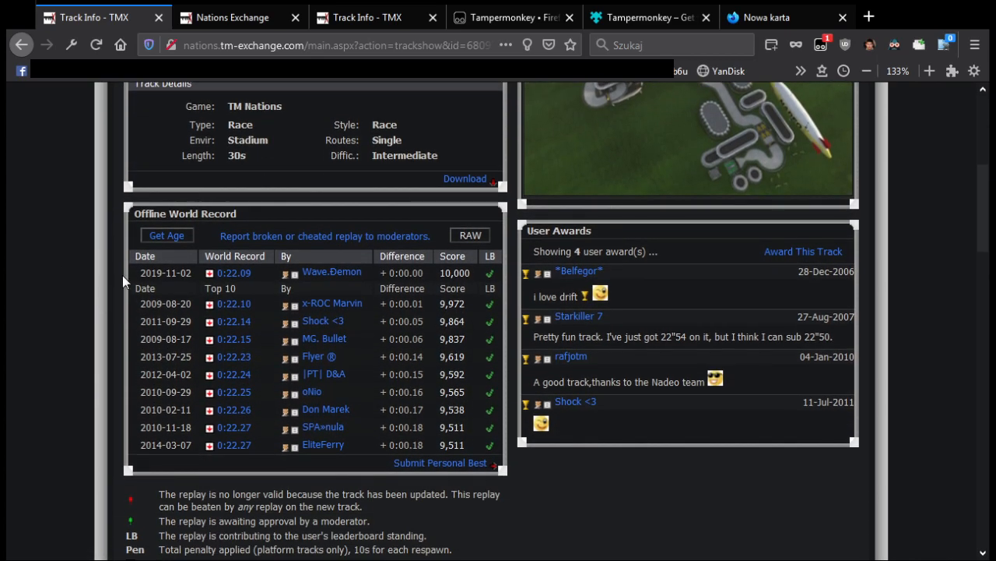
mouse_move(62, 280)
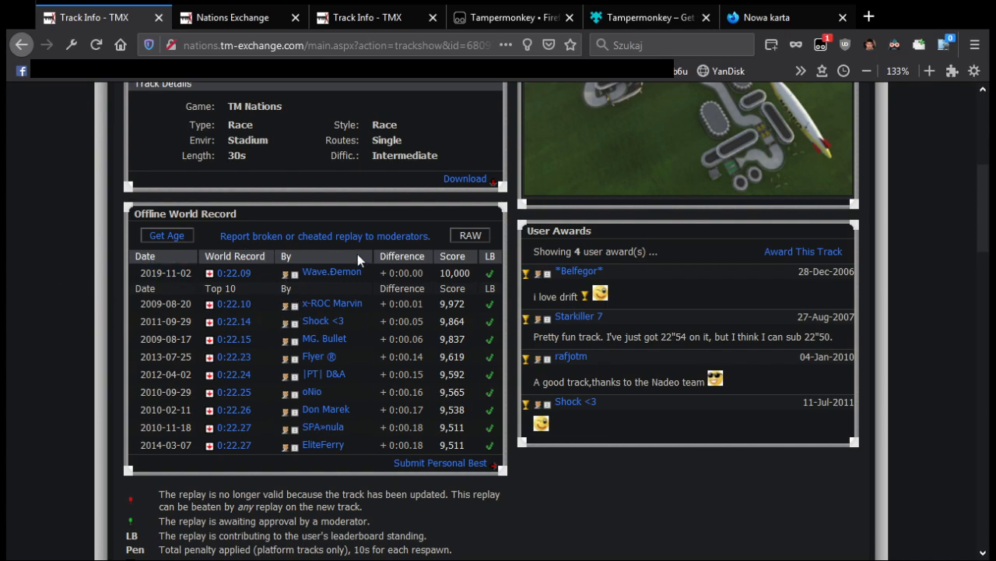
mouse_move(44, 290)
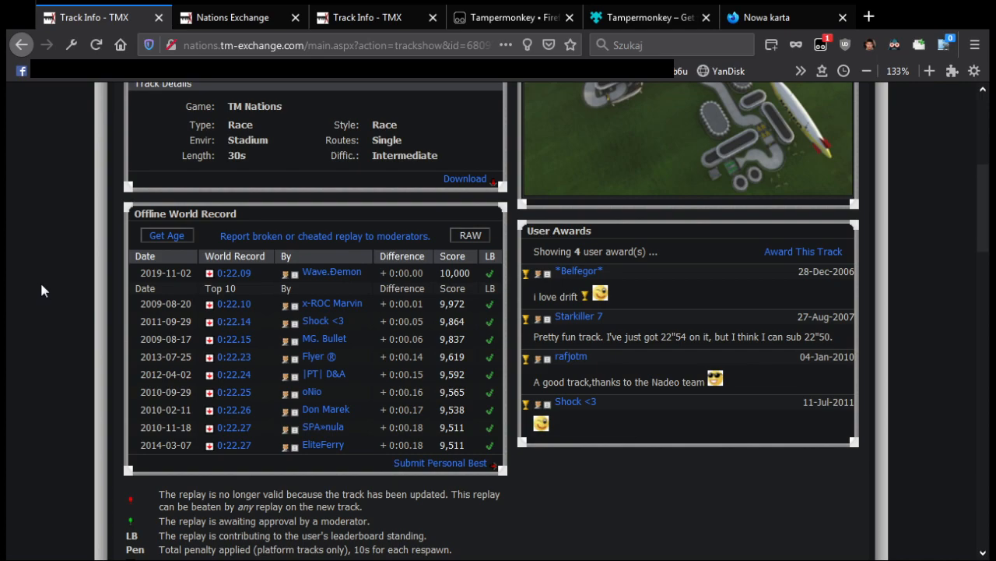
mouse_move(132, 273)
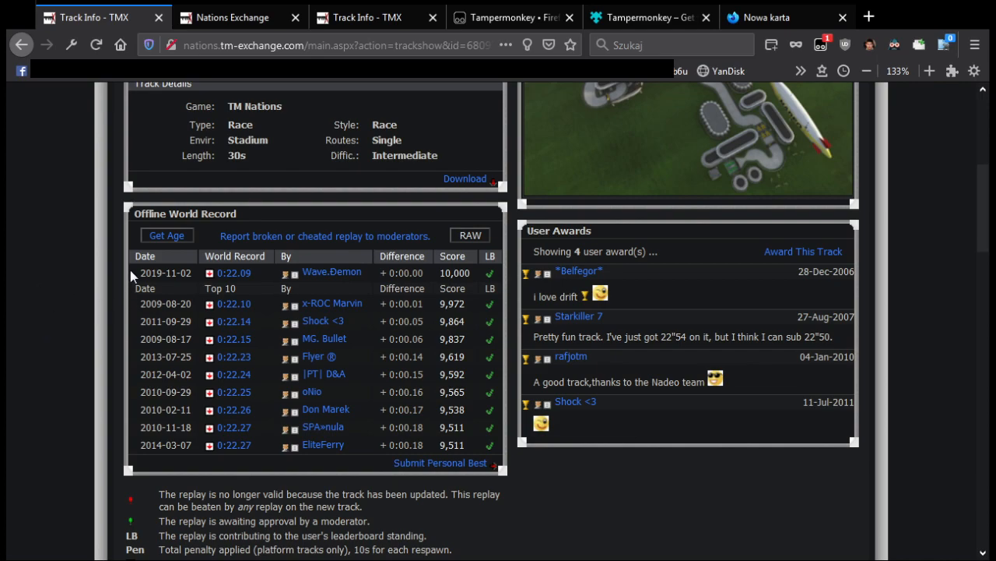
mouse_move(84, 397)
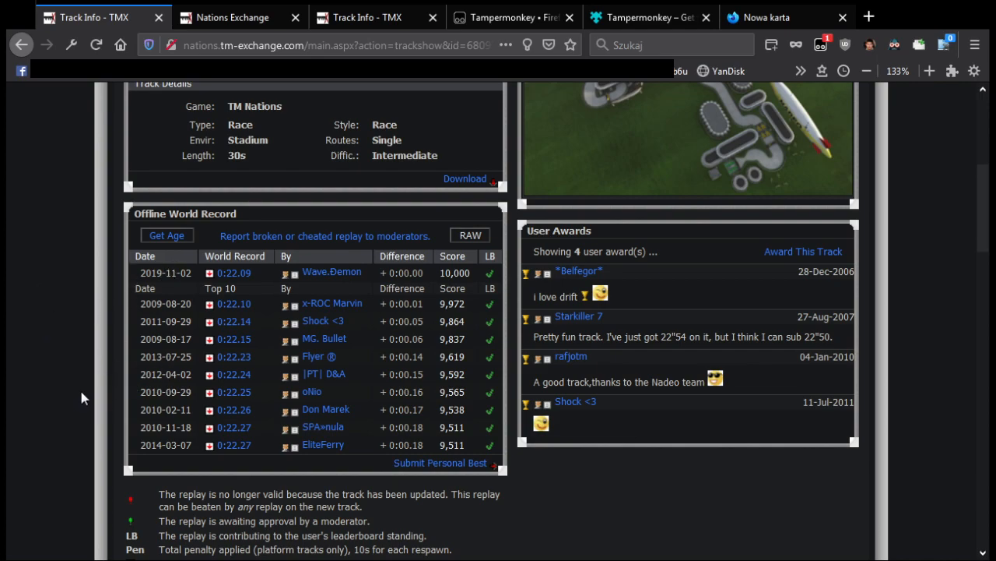
mouse_move(69, 419)
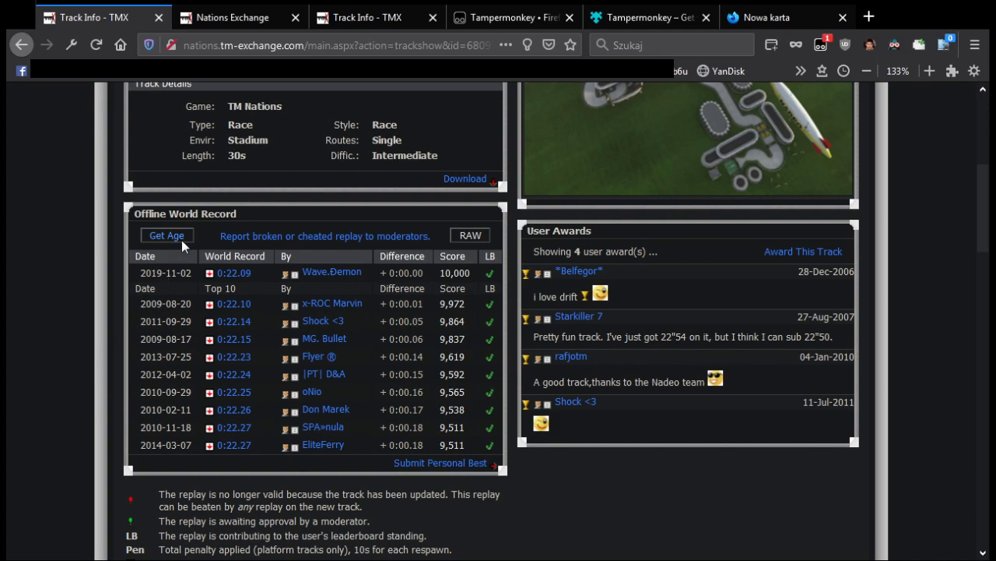
click(166, 235)
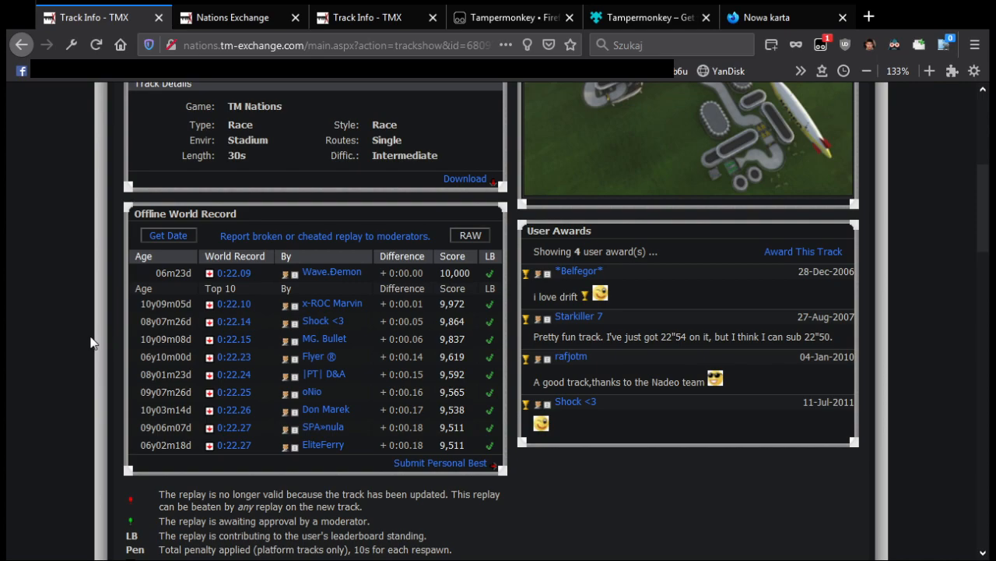
double_click(173, 273)
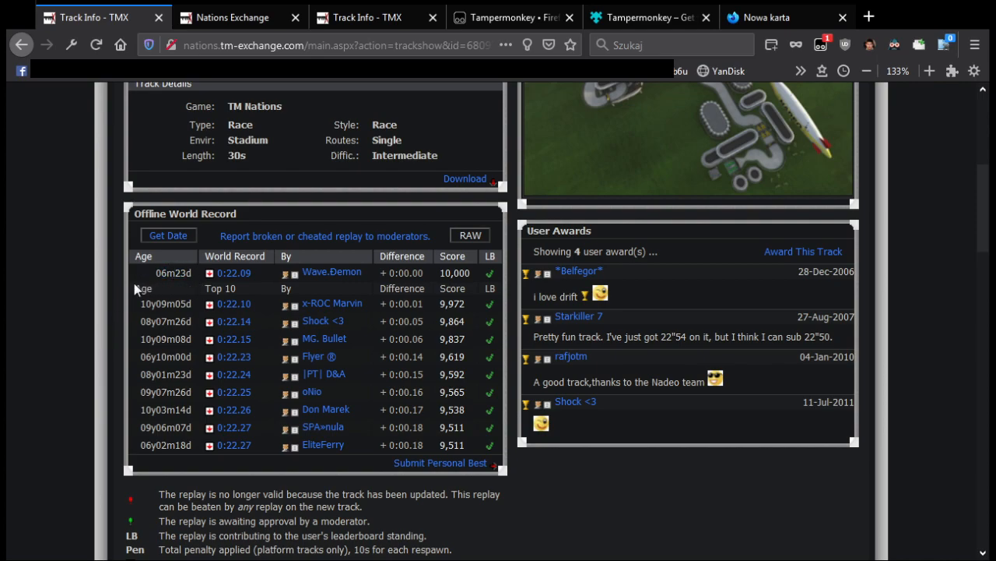
mouse_move(124, 294)
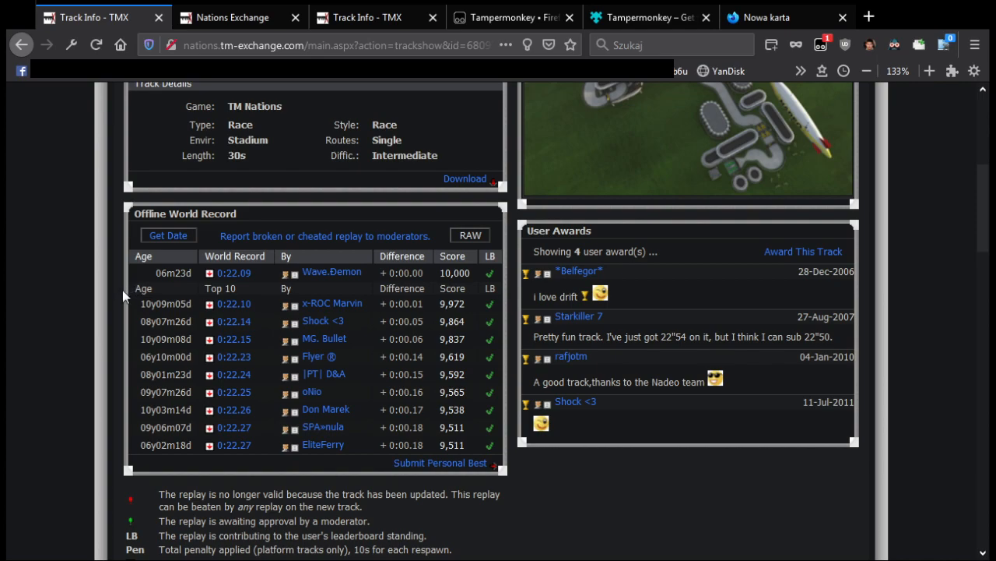
mouse_move(124, 296)
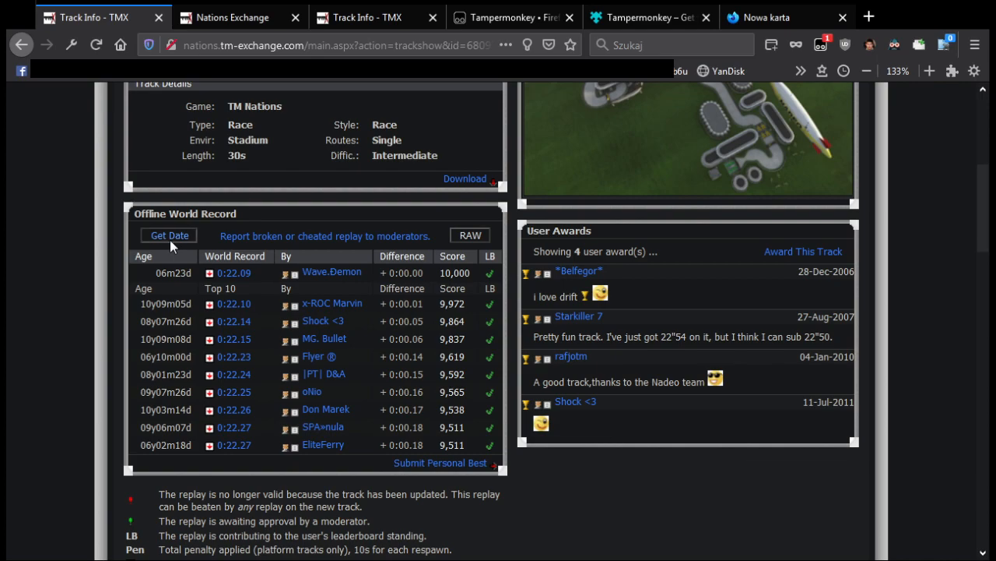
click(169, 235)
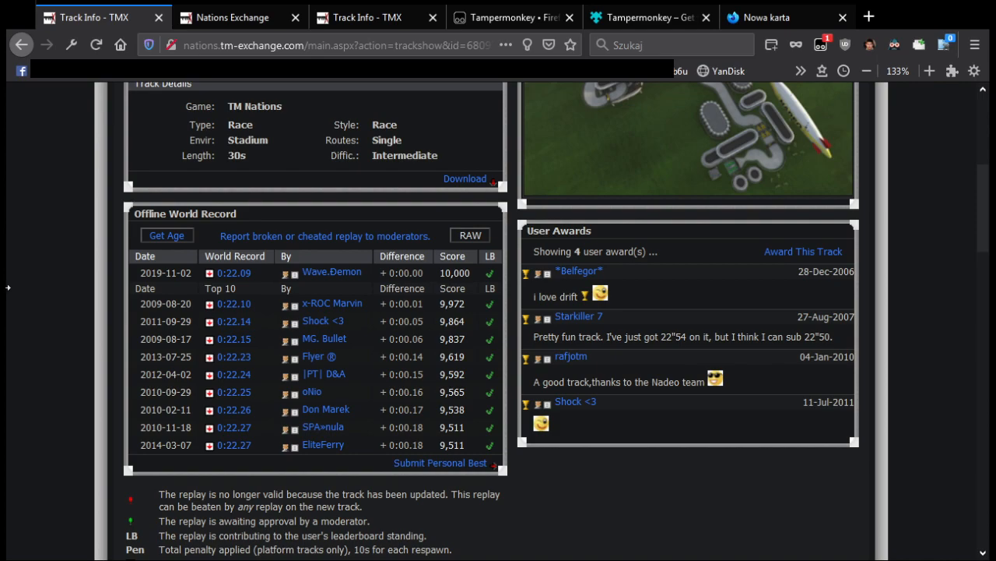
mouse_move(10, 291)
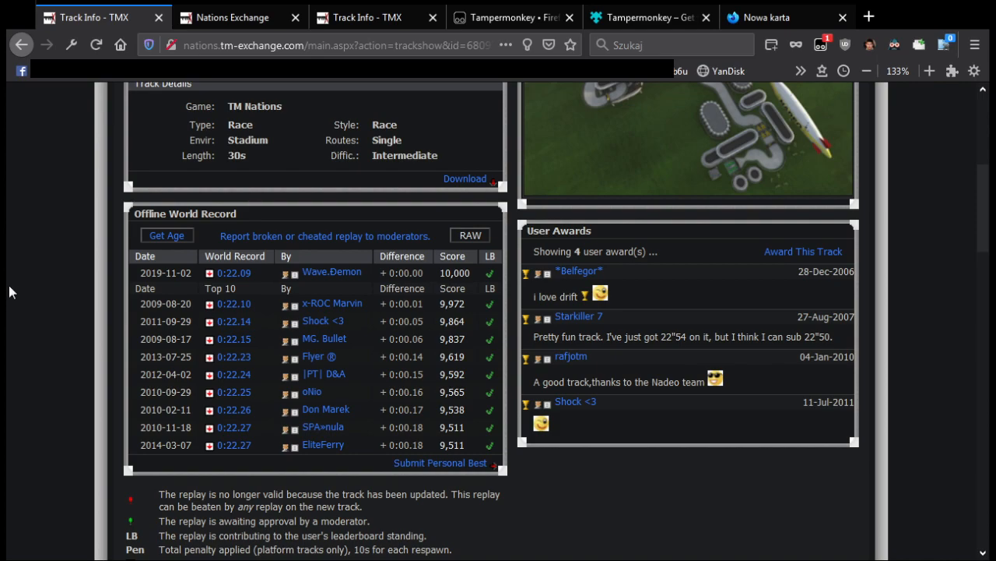
mouse_move(13, 304)
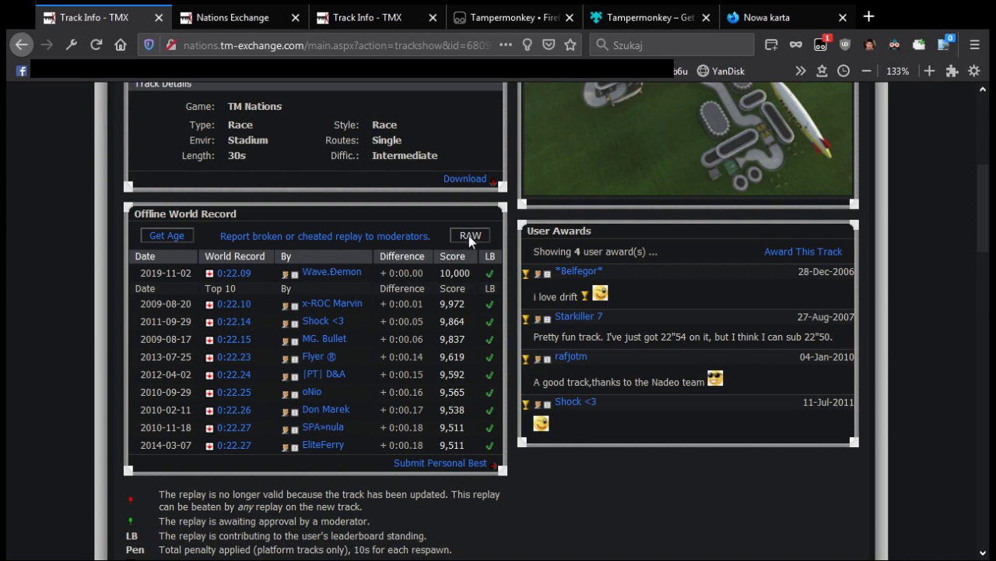
Step: Show the Bonus A-0 records as a raw API table via RAW
click(470, 235)
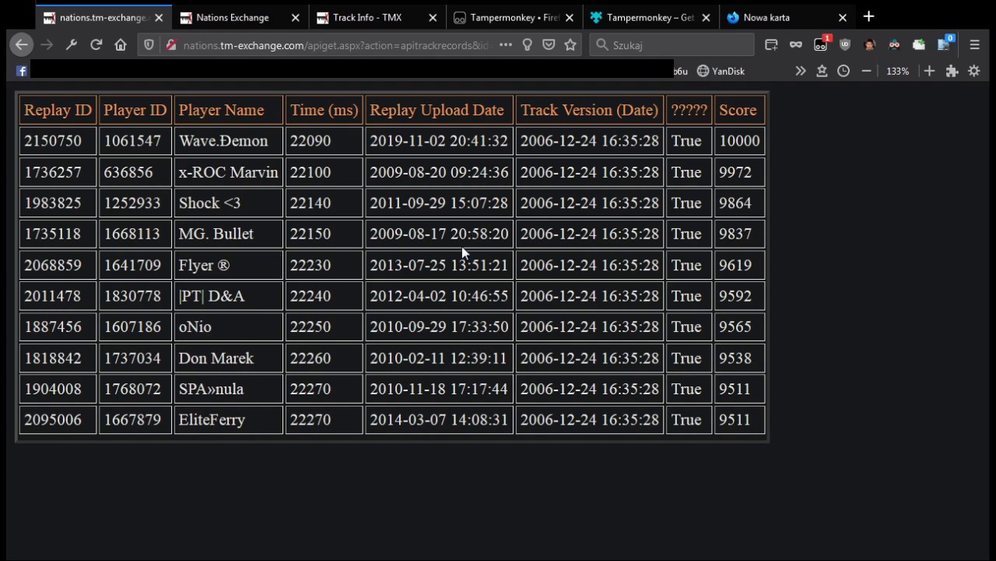
mouse_move(783, 154)
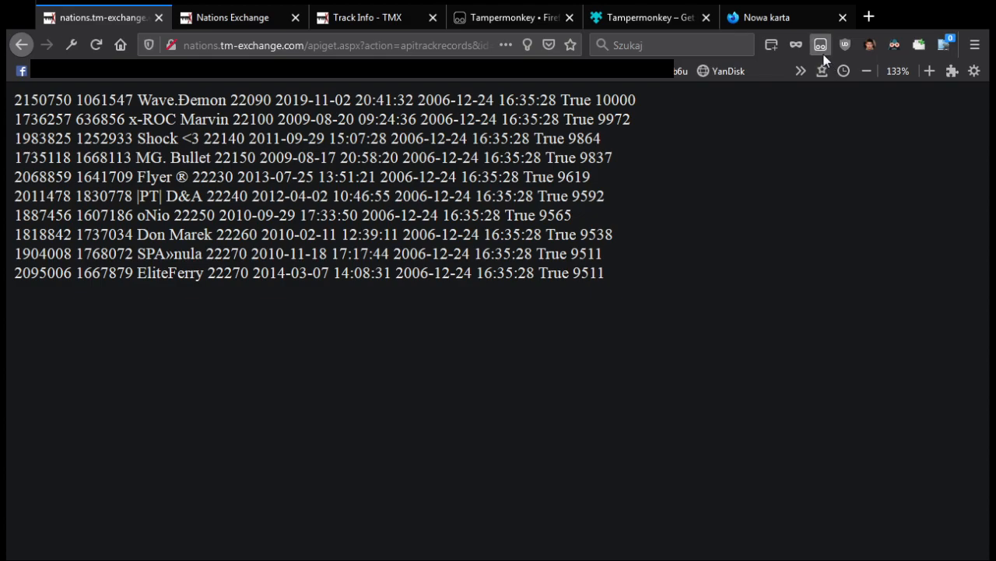
mouse_move(870, 269)
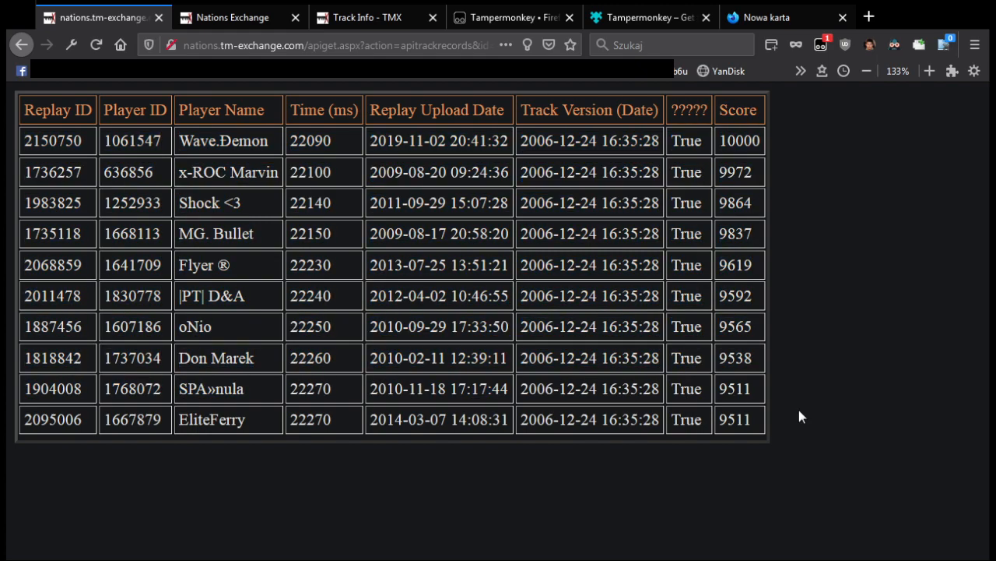
mouse_move(835, 190)
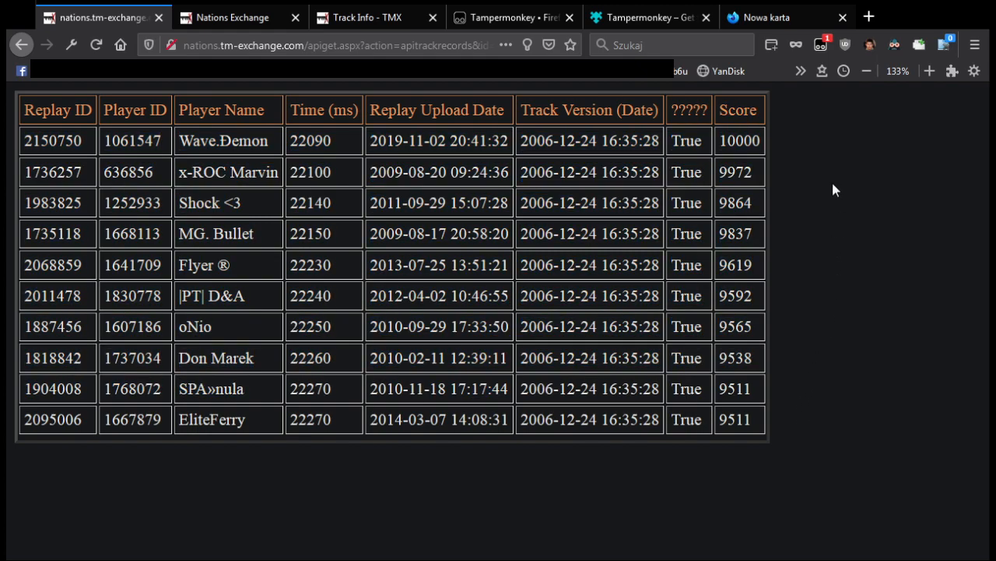
mouse_move(799, 112)
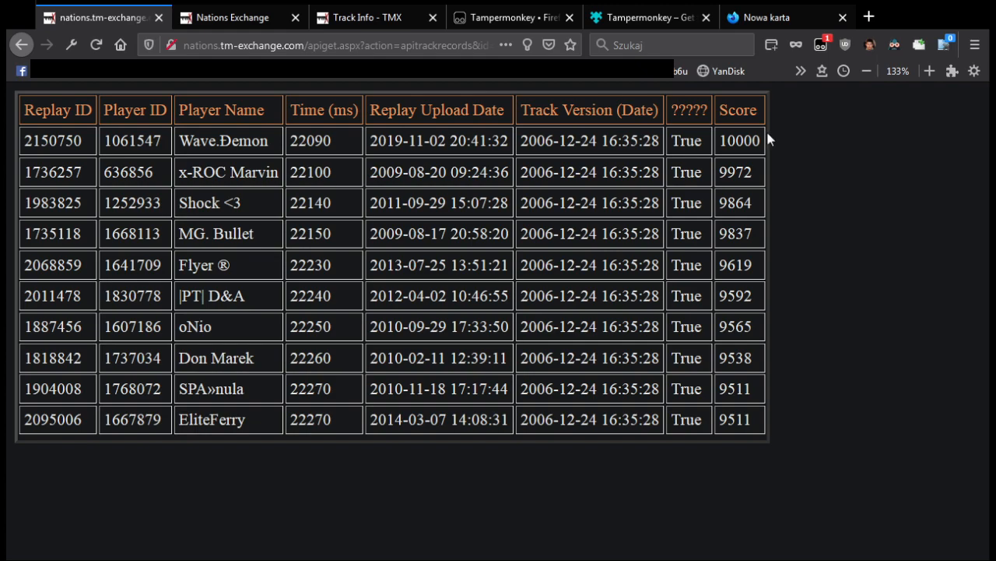
mouse_move(585, 178)
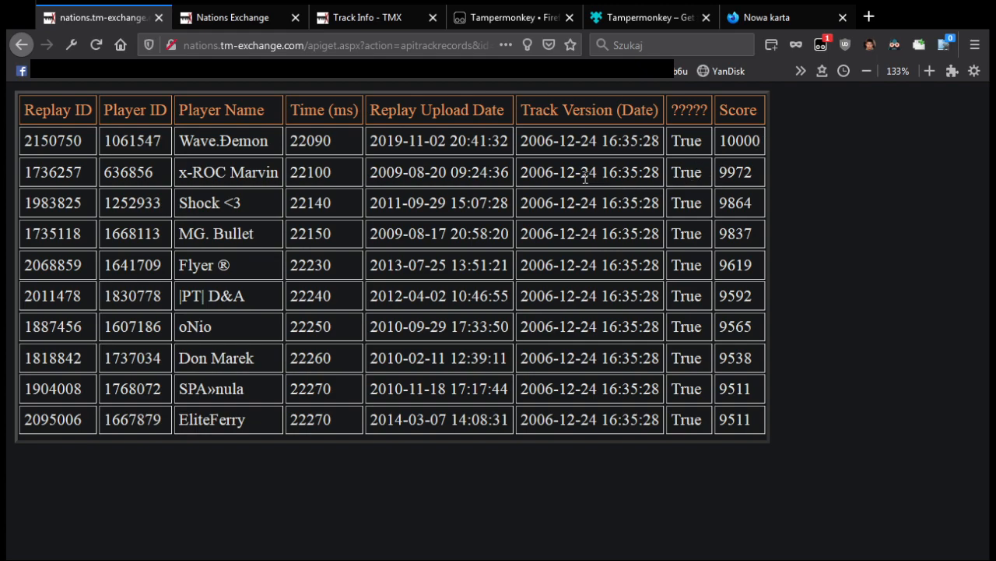
Step: Switch to the tampermonkey.net Firefox download page showing the extension installed
click(510, 17)
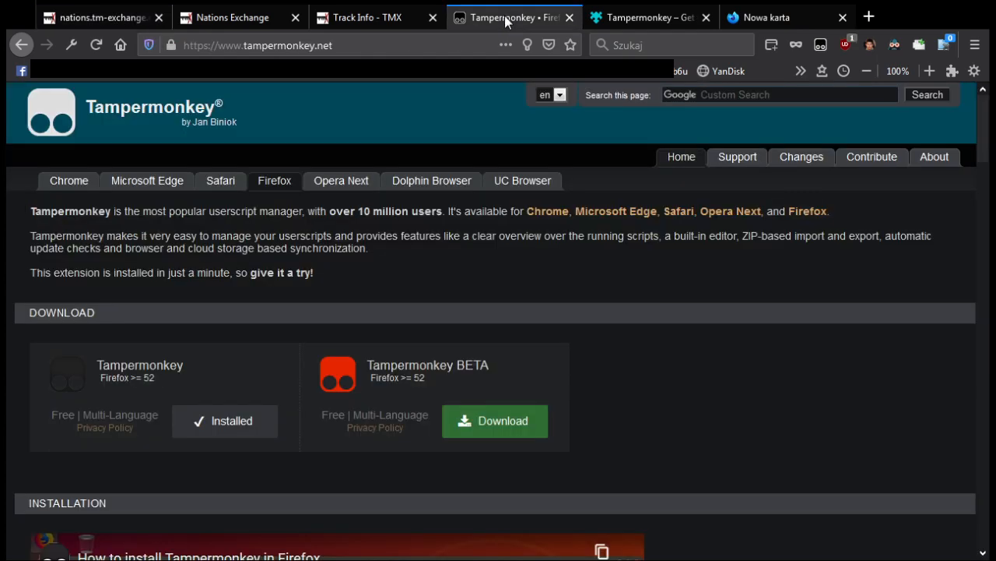
mouse_move(529, 251)
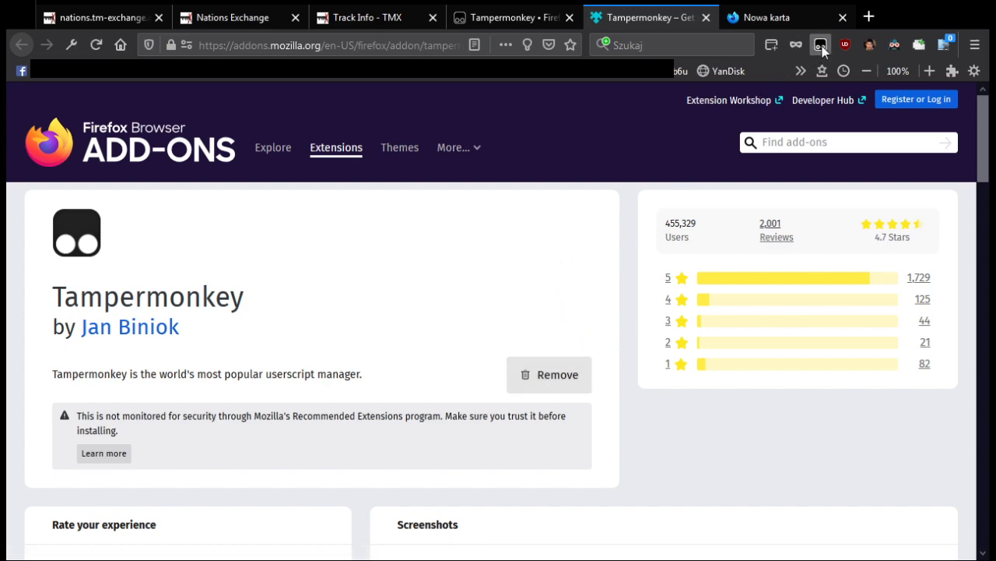
mouse_move(665, 152)
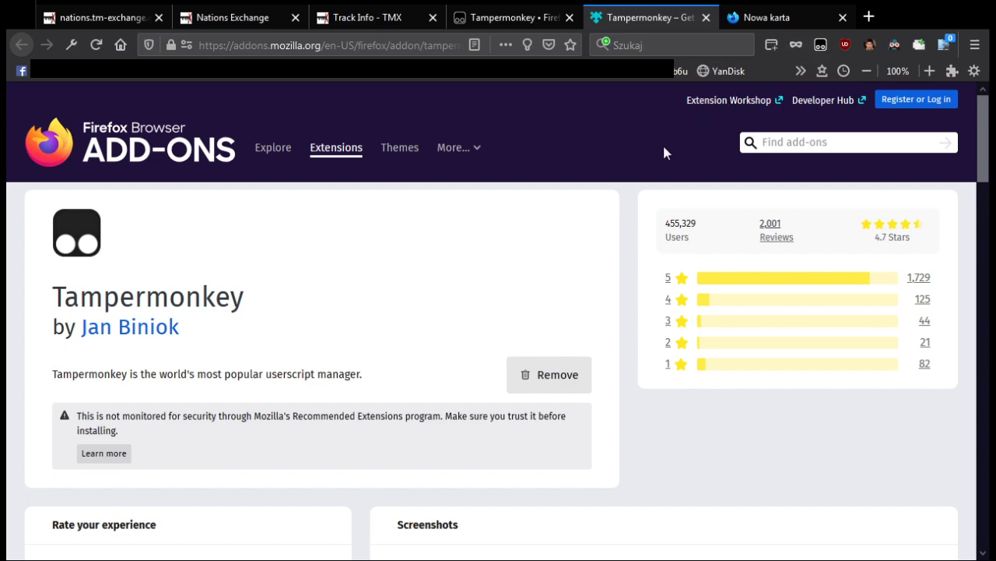
mouse_move(680, 35)
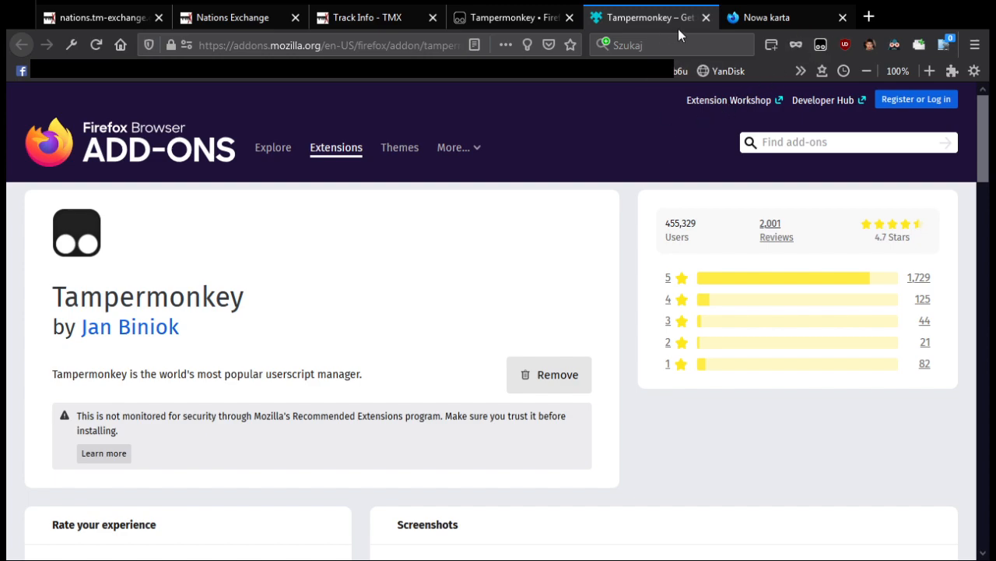
Step: Close the empty Nowa karta tab and return to the Track Info - TMX tab
click(786, 17)
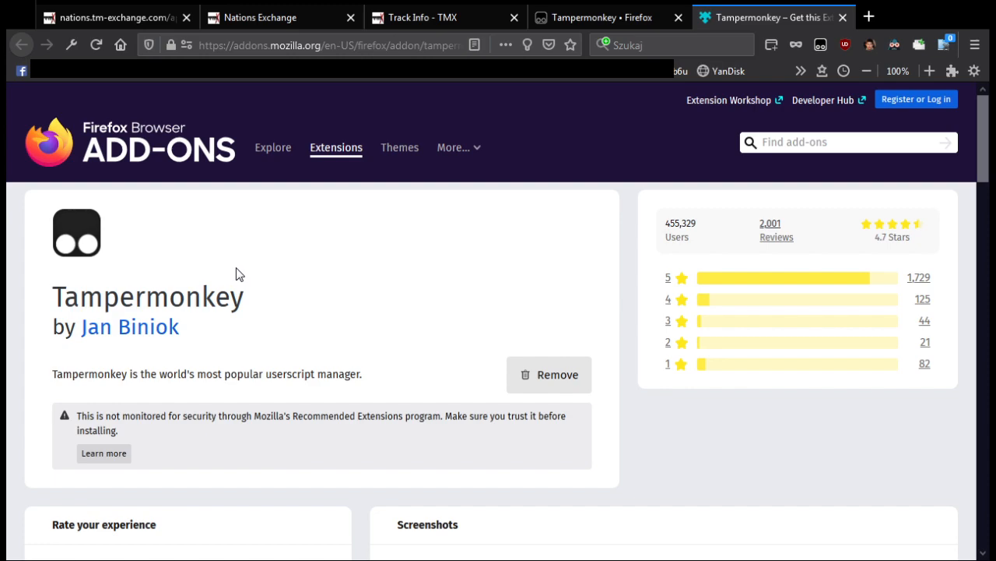
mouse_move(406, 37)
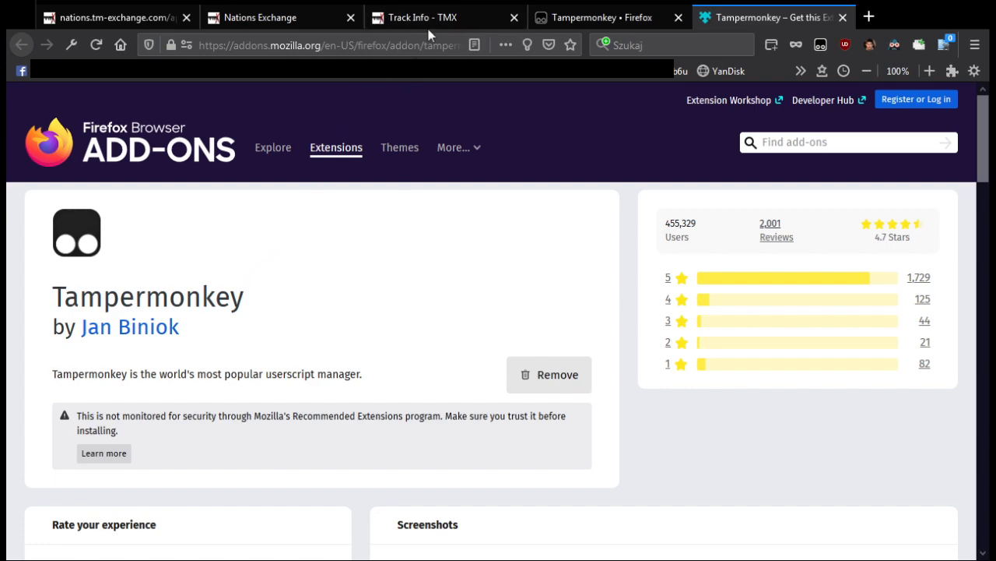
click(422, 17)
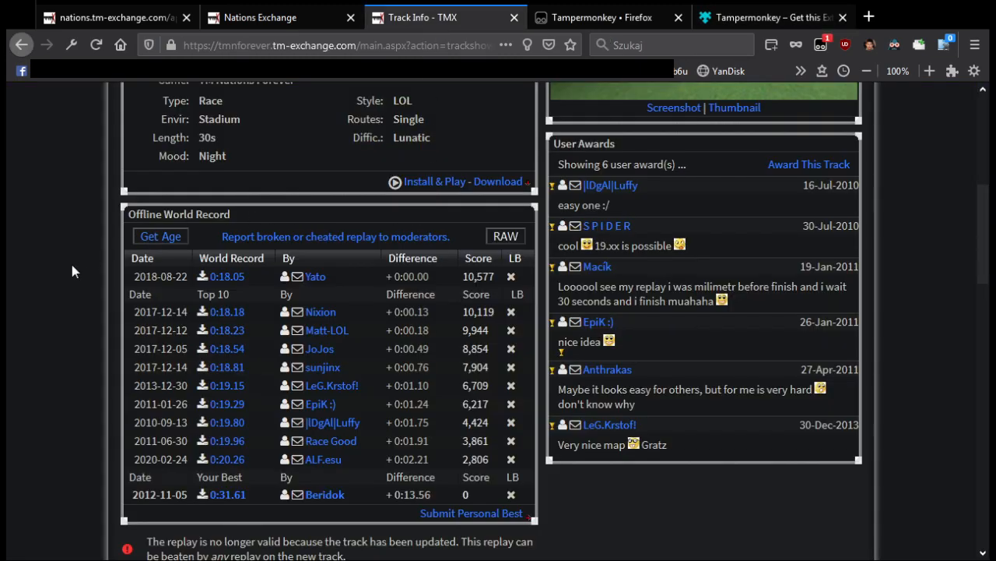